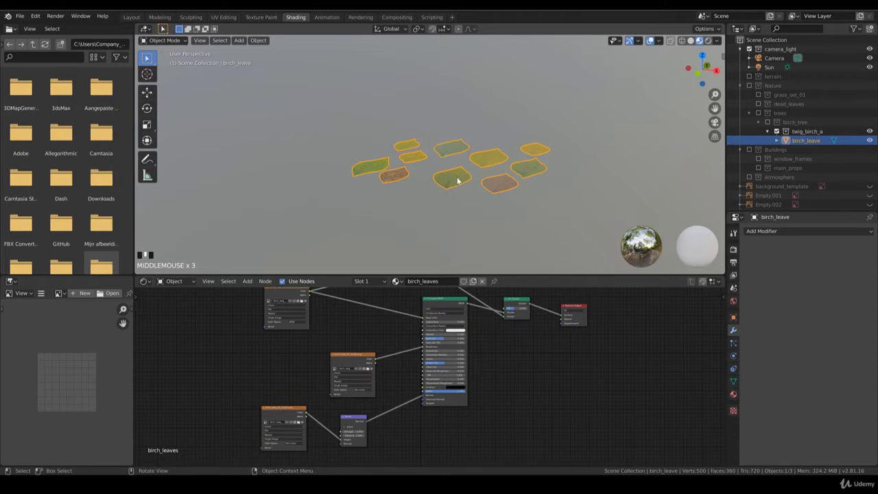
{"action": "mouse_move", "coordinate": [478, 184]}
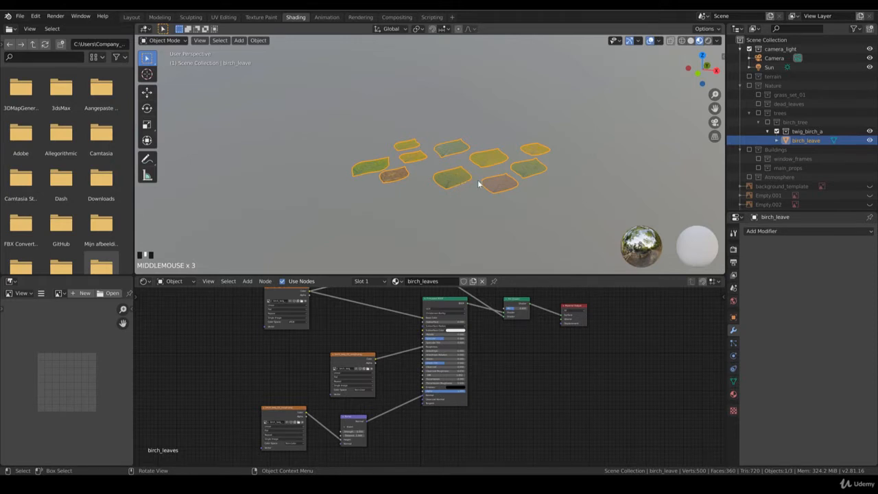
In the Modeling workspace from top view, separate the first leaf from the leaves mesh into its own object.
{"action": "key", "text": "KP_7"}
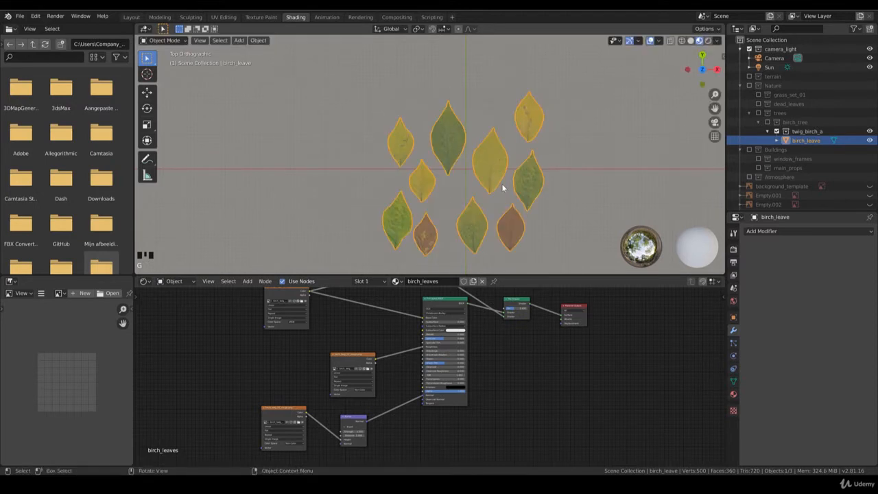
{"action": "left_click_drag", "start_coordinate": [453, 185], "coordinate": [453, 144]}
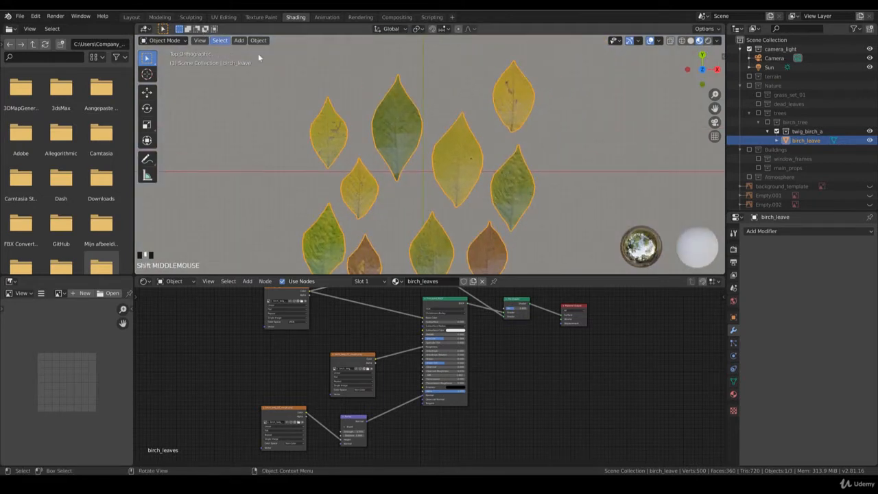
{"action": "left_click", "coordinate": [159, 16]}
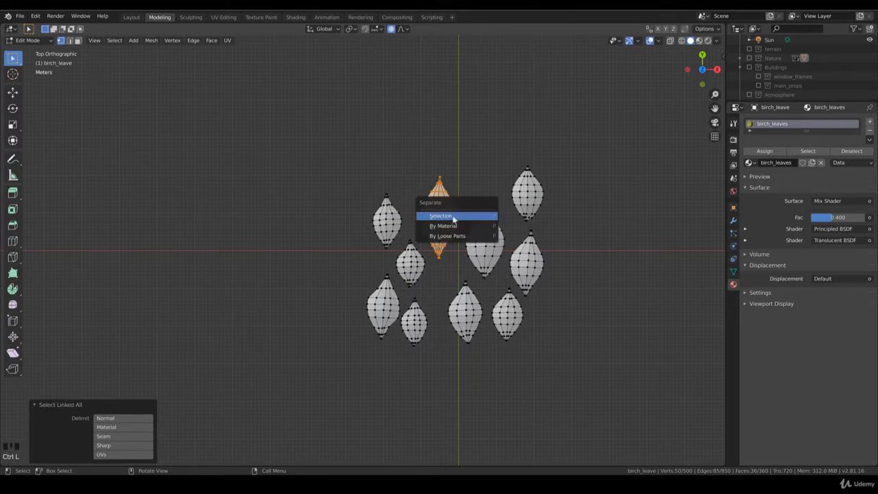
{"action": "left_click", "coordinate": [439, 215]}
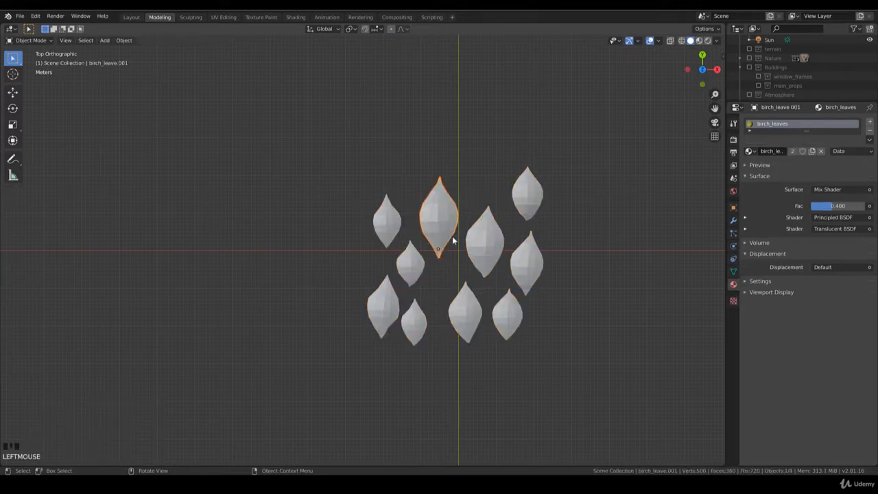
{"action": "key", "text": "Tab"}
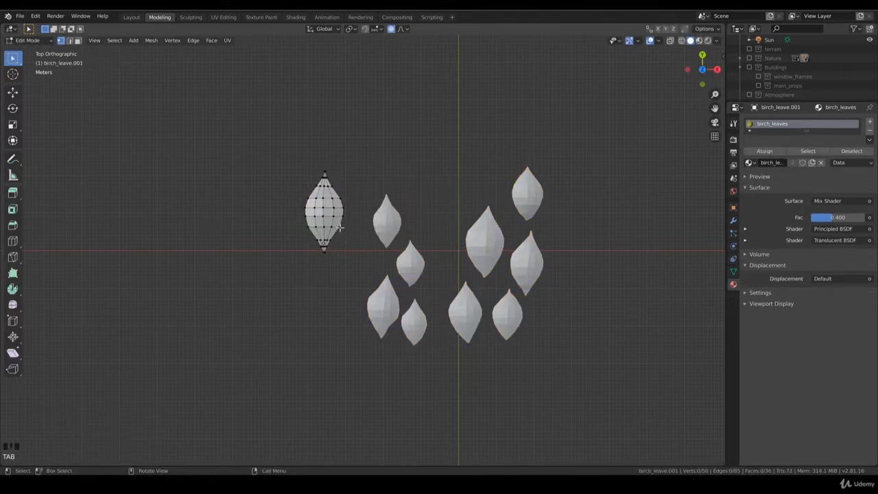
{"action": "key", "text": "ctrl+l"}
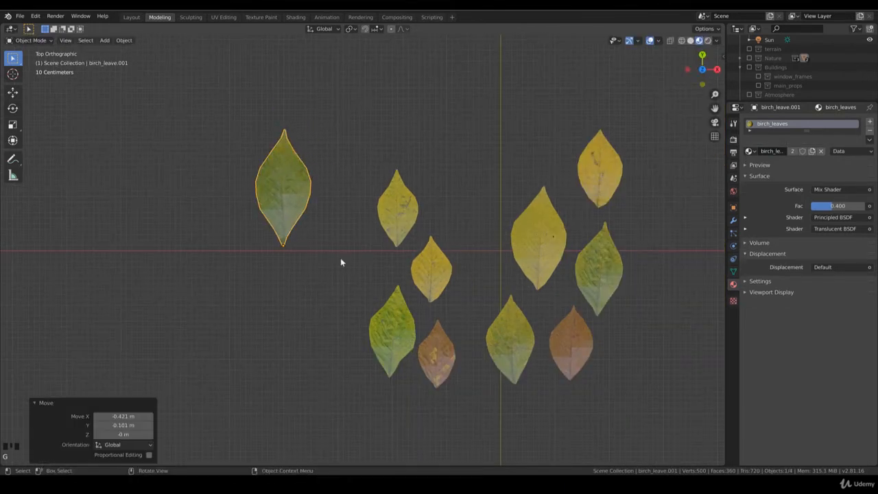
Separate the remaining leaves one by one and slide them into two rows of five.
{"action": "key", "text": "Tab"}
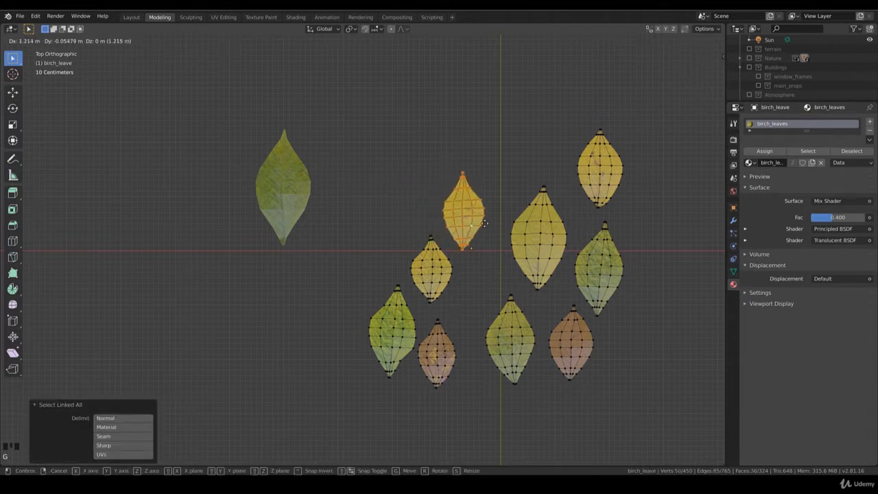
{"action": "key", "text": "Tab"}
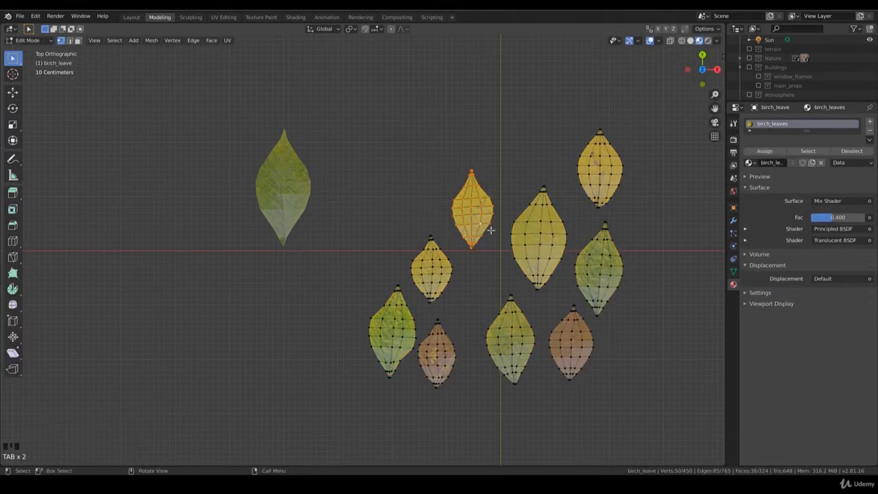
{"action": "key", "text": "Tab"}
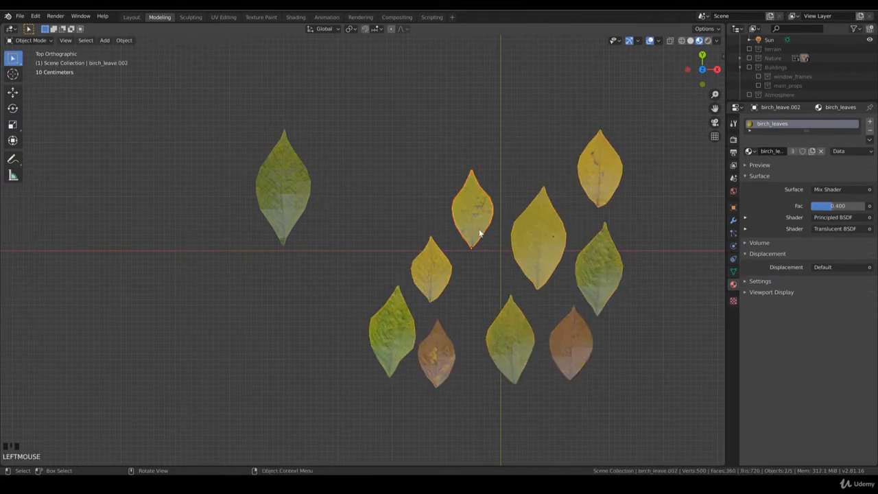
{"action": "left_click_drag", "start_coordinate": [471, 206], "coordinate": [340, 205]}
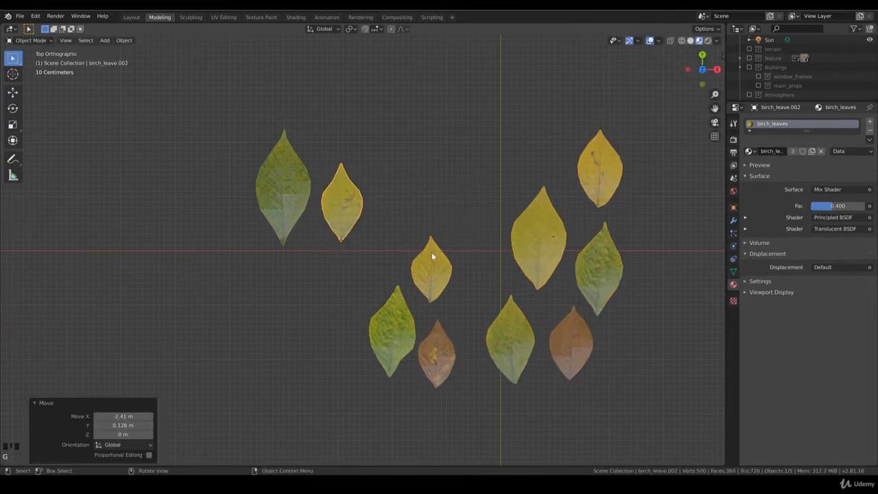
{"action": "key", "text": "Tab"}
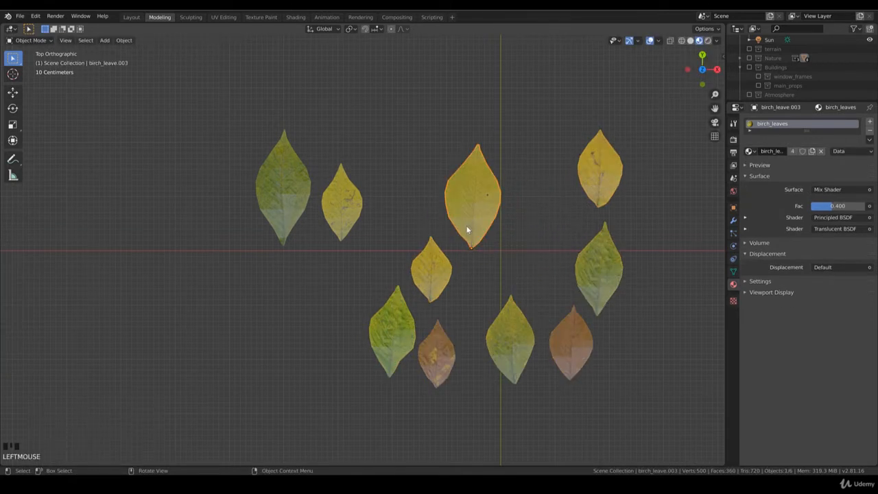
{"action": "left_click_drag", "start_coordinate": [472, 195], "coordinate": [208, 194]}
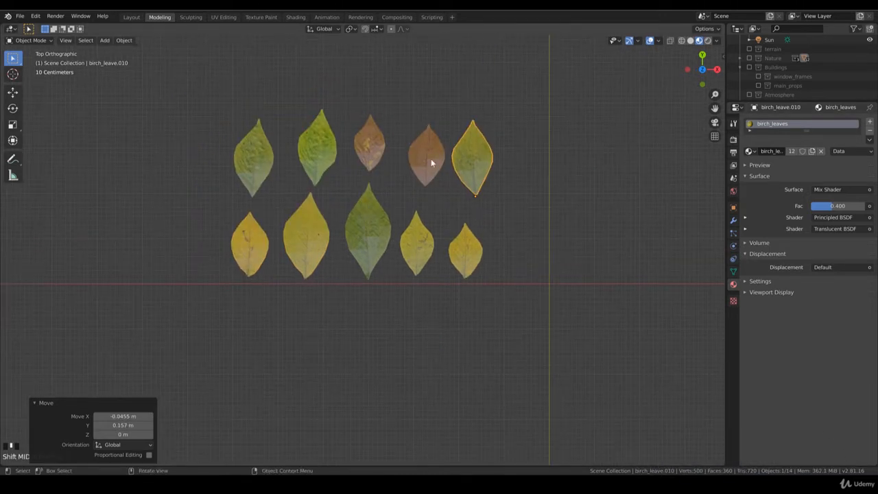
In solid shading, apply Shade Smooth to all ten selected leaf objects.
{"action": "left_click", "coordinate": [316, 151]}
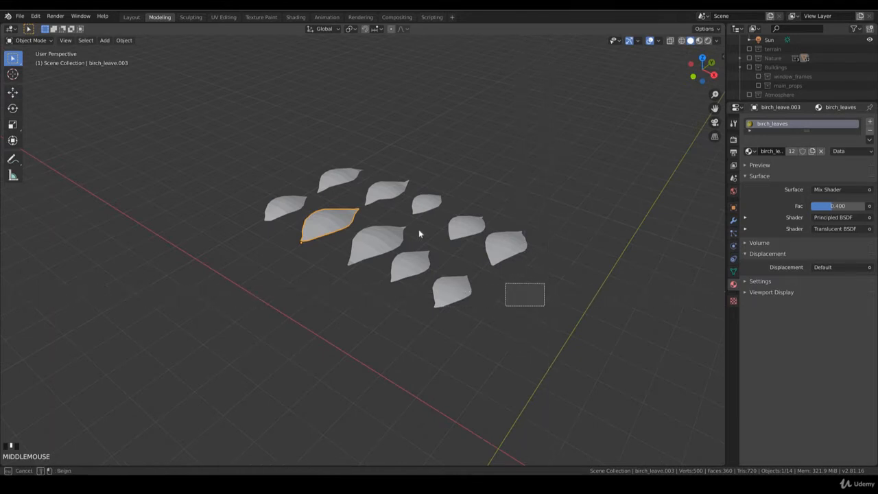
{"action": "left_click", "coordinate": [123, 39]}
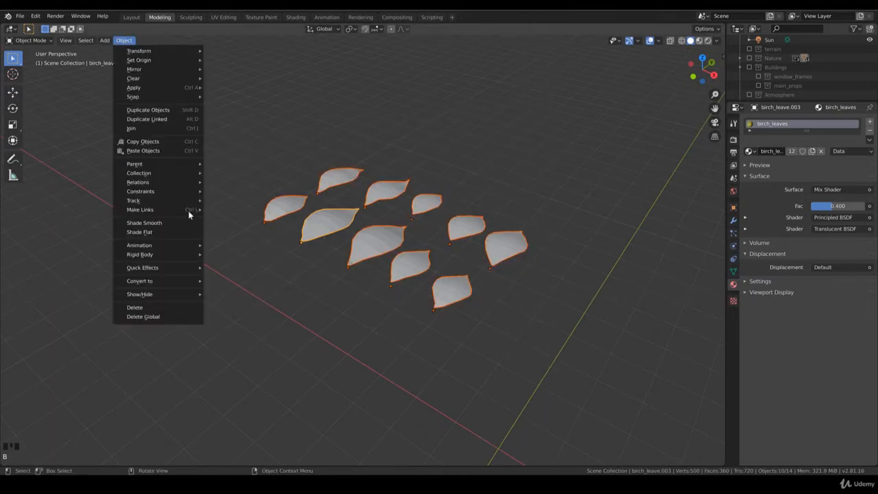
{"action": "left_click", "coordinate": [150, 228]}
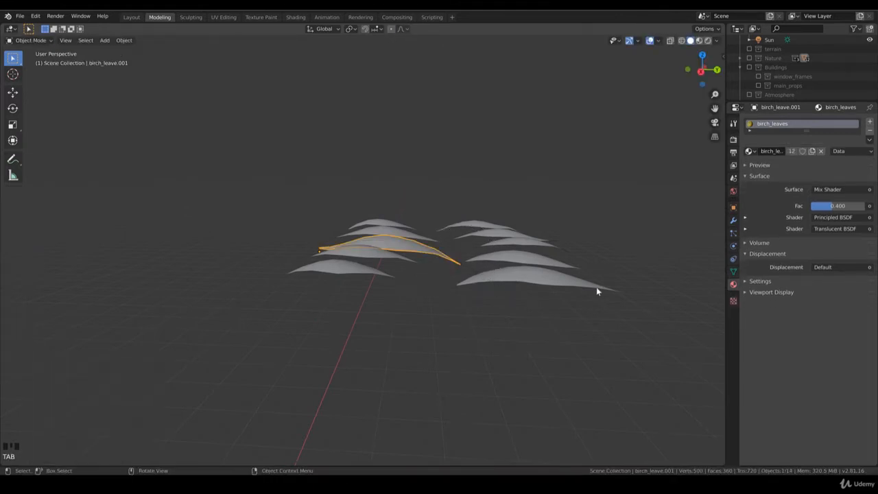
Pull tip and edge vertices of each leaf with proportional editing so the cards curl.
{"action": "key", "text": "Tab"}
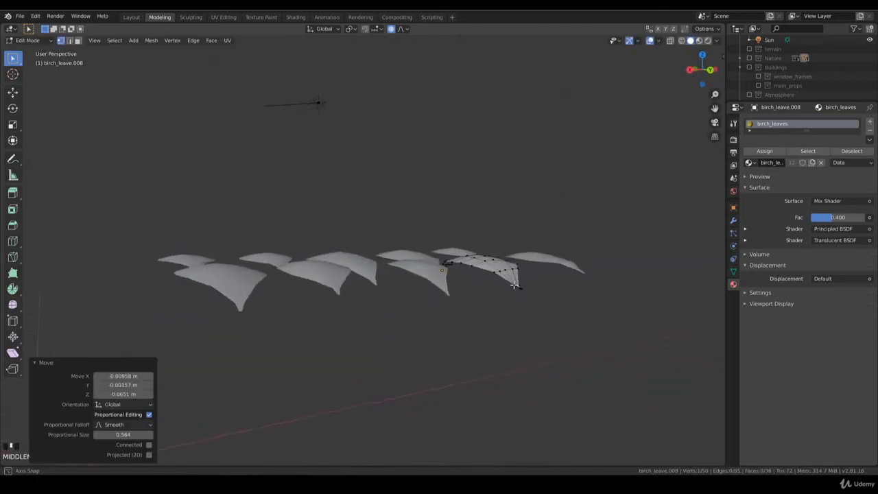
{"action": "key", "text": "Tab"}
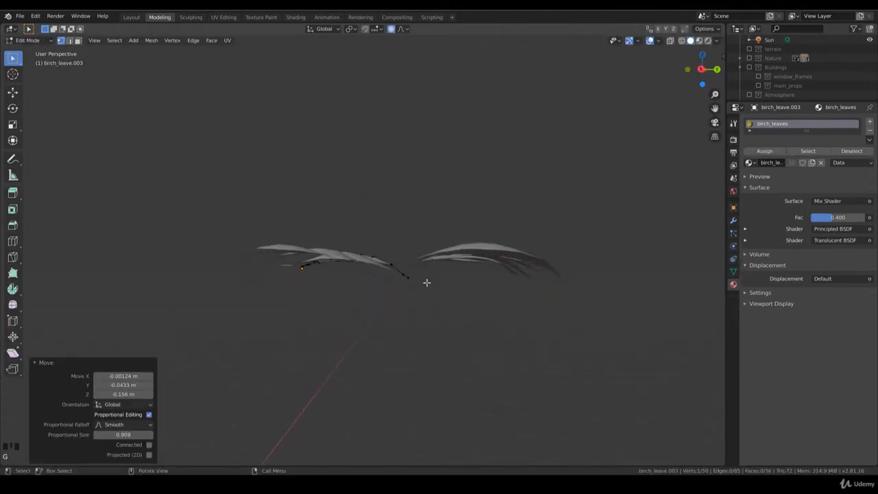
{"action": "scroll", "scroll_direction": "down", "scroll_amount": 3}
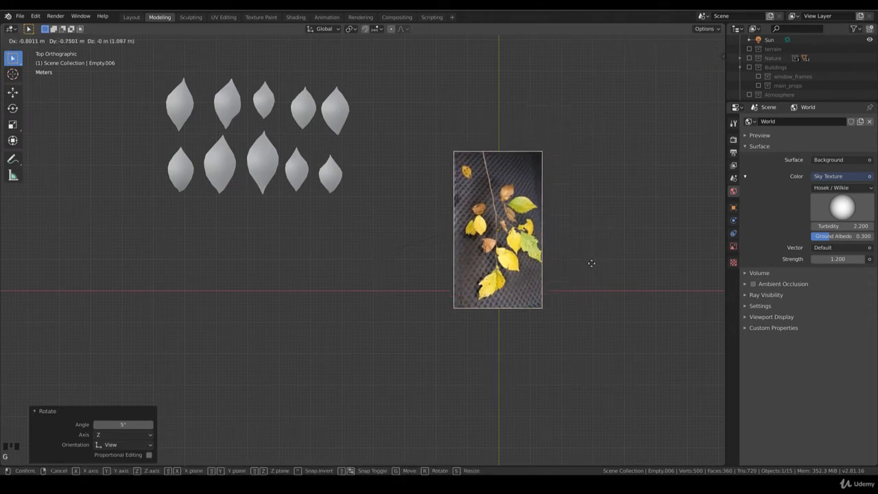
Rotate the reference photo 90° upright and scale it about 1.7 beside the leaves.
{"action": "left_click", "coordinate": [642, 291]}
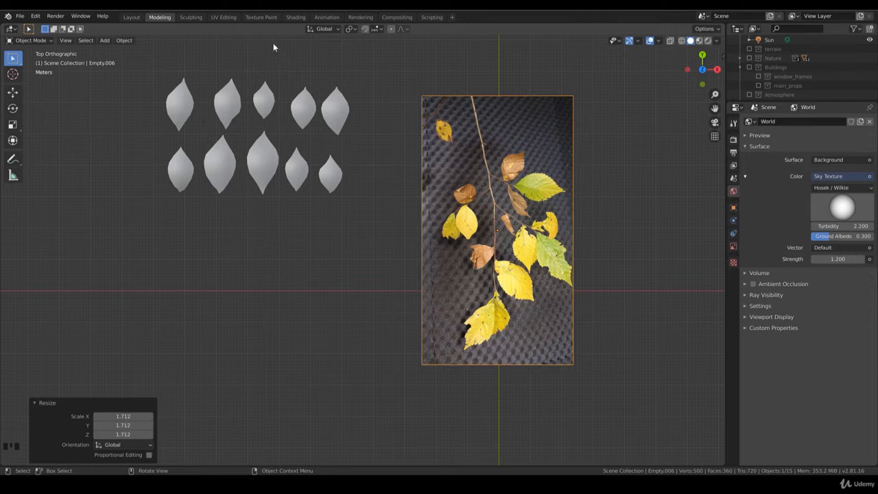
Add a thin 5-vertex cylinder and move it to the twig's base on the photo.
{"action": "left_click", "coordinate": [104, 40]}
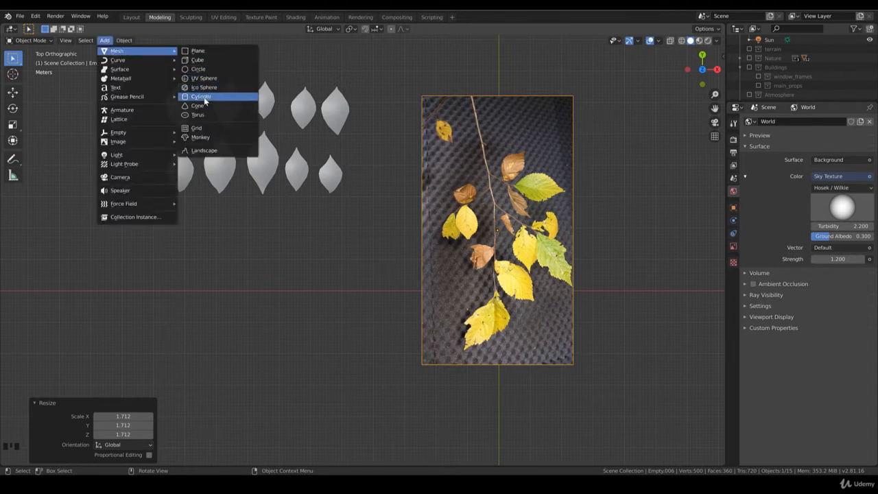
{"action": "left_click", "coordinate": [200, 96]}
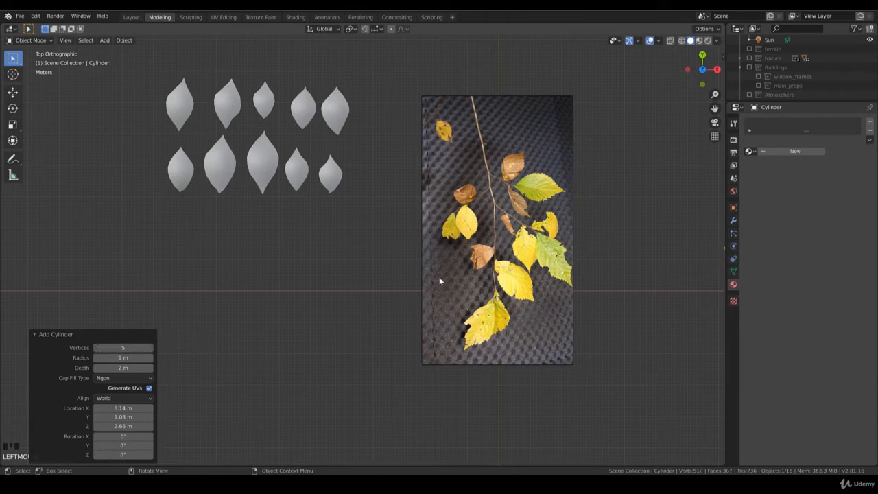
{"action": "left_click_drag", "start_coordinate": [499, 230], "coordinate": [588, 234]}
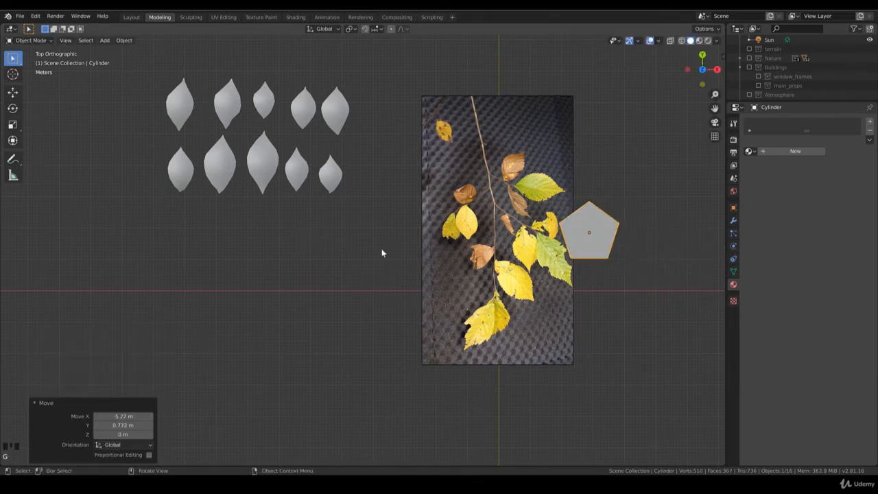
{"action": "key", "text": "r"}
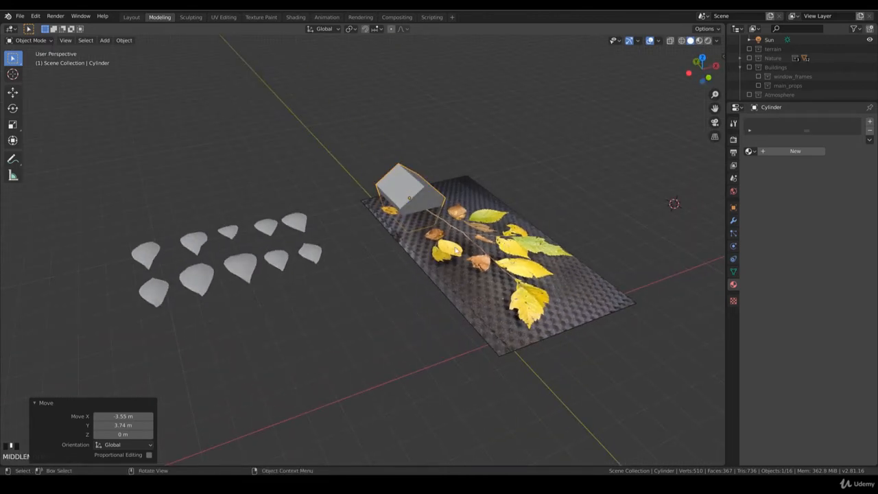
{"action": "key", "text": "g"}
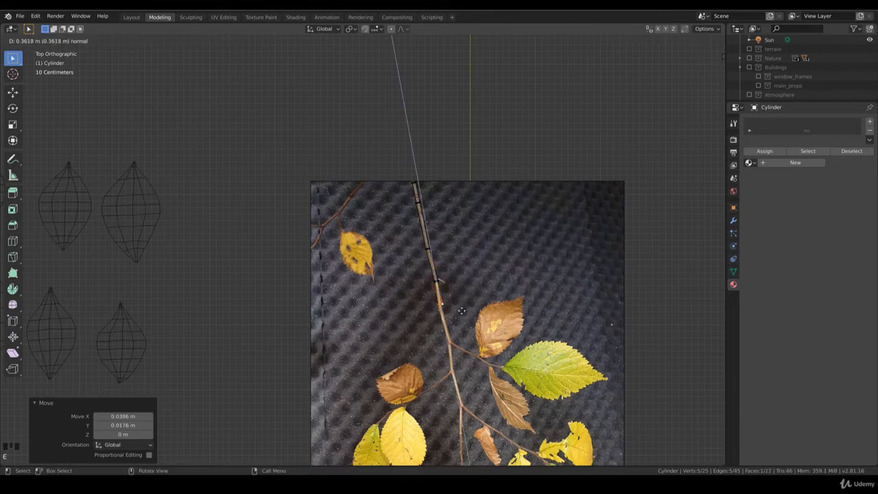
Extrude the cylinder's end faces repeatedly to follow the stem and side branches over the photo.
{"action": "left_click_drag", "start_coordinate": [460, 311], "coordinate": [453, 261]}
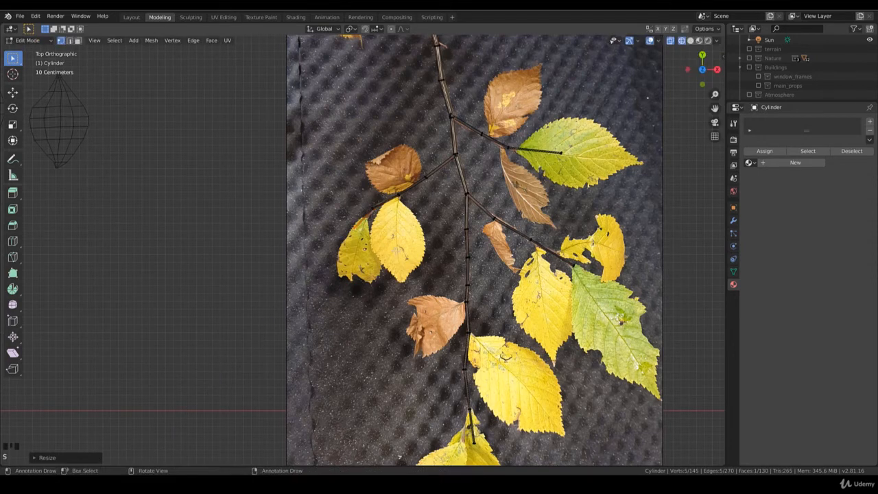
{"action": "scroll", "scroll_direction": "down", "scroll_amount": 3}
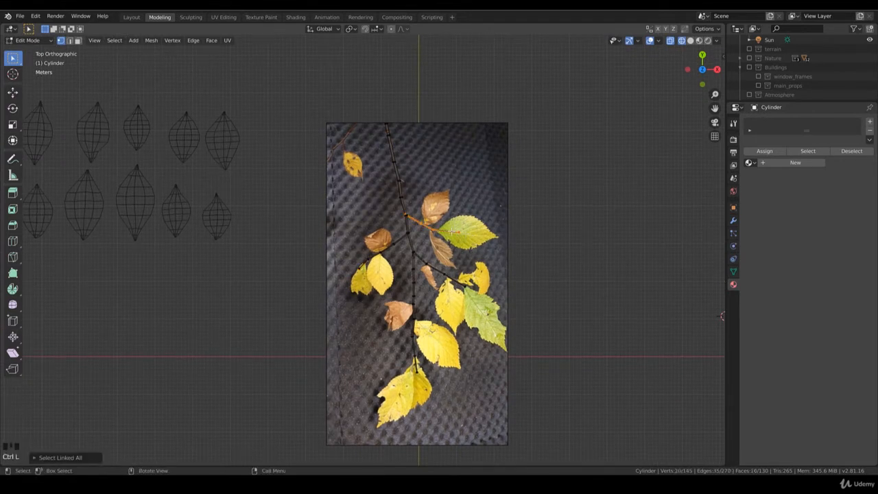
From a side view, move branch vertices with proportional falloff so the twig curves in depth.
{"action": "key", "text": "r"}
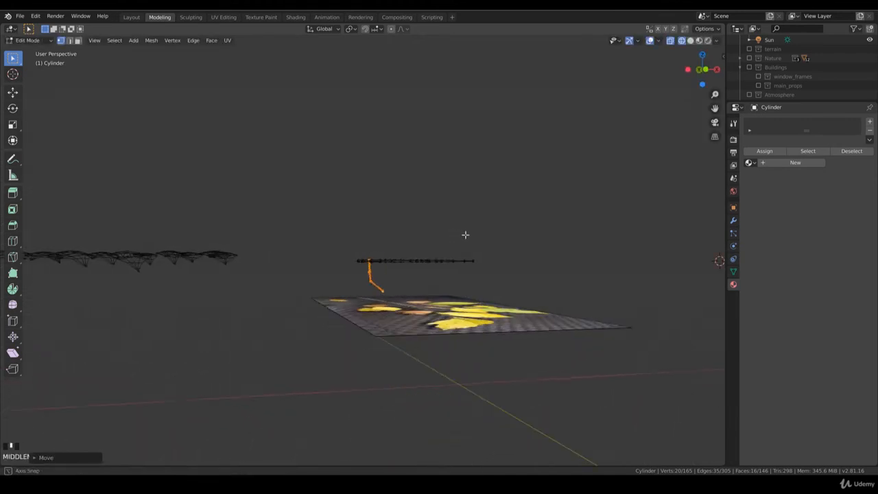
{"action": "key", "text": "Tab"}
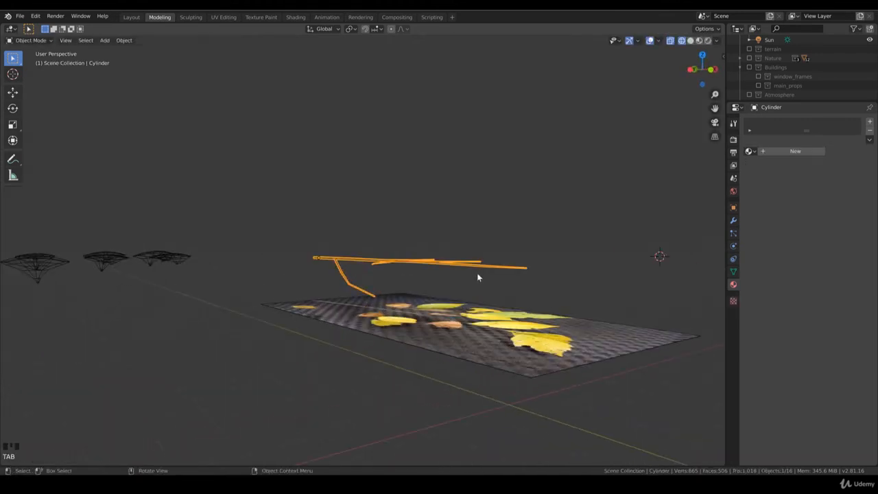
{"action": "key", "text": "Tab"}
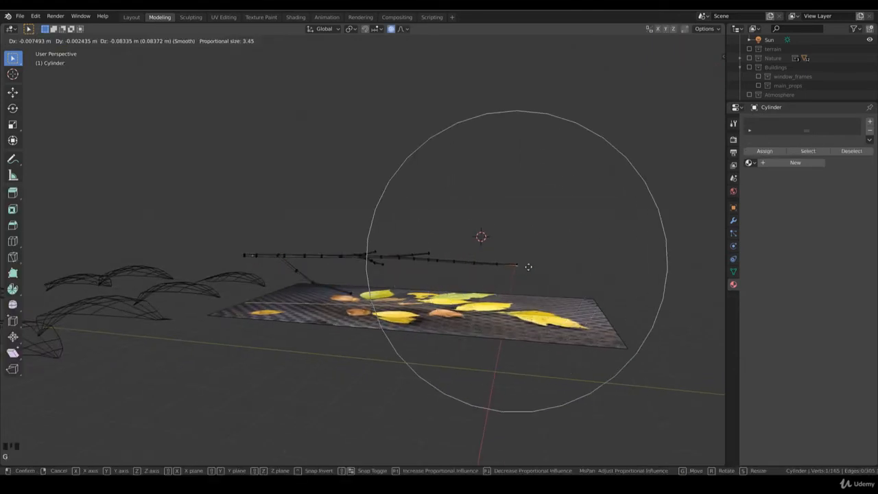
{"action": "key", "text": "Tab"}
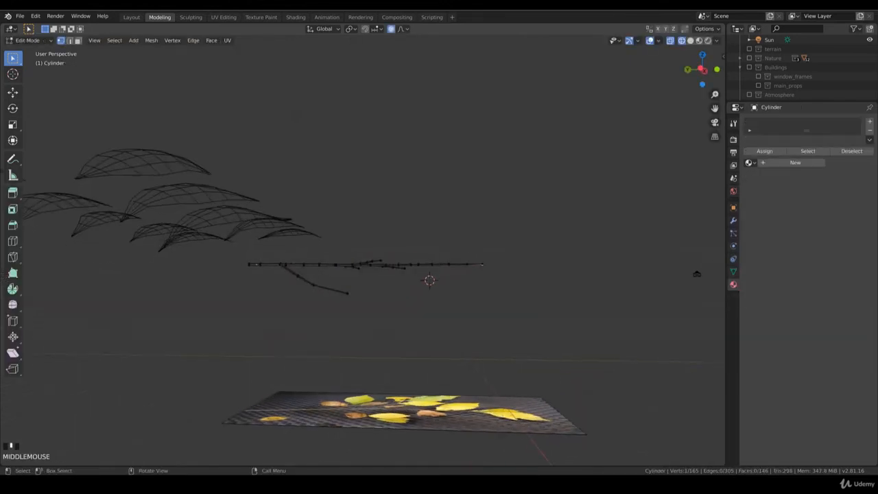
{"action": "key", "text": "r"}
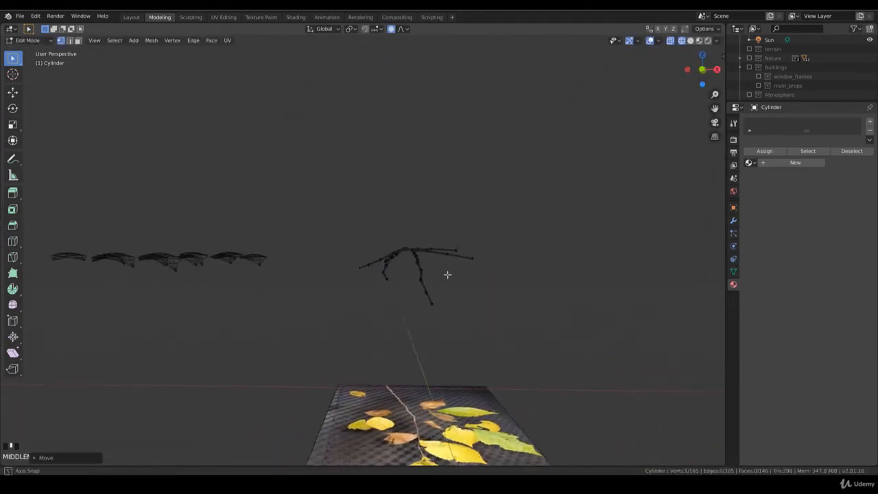
{"action": "key", "text": "g"}
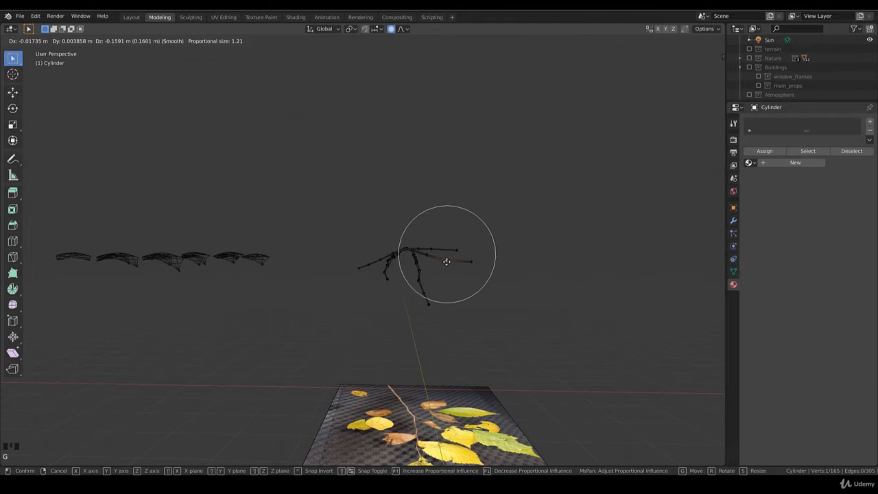
{"action": "key", "text": "r"}
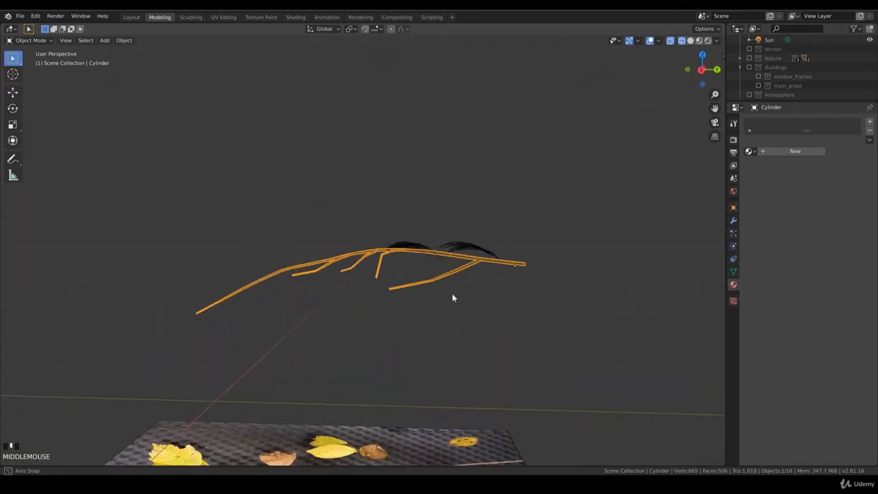
Adjust the bent twig's vertices from several angles, then check it against the photo from above.
{"action": "left_click_drag", "start_coordinate": [452, 297], "coordinate": [447, 298]}
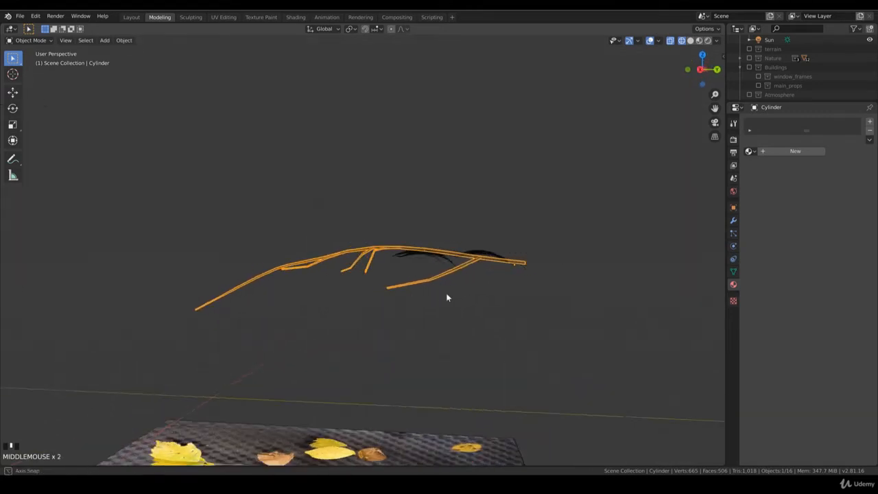
{"action": "key", "text": "Tab"}
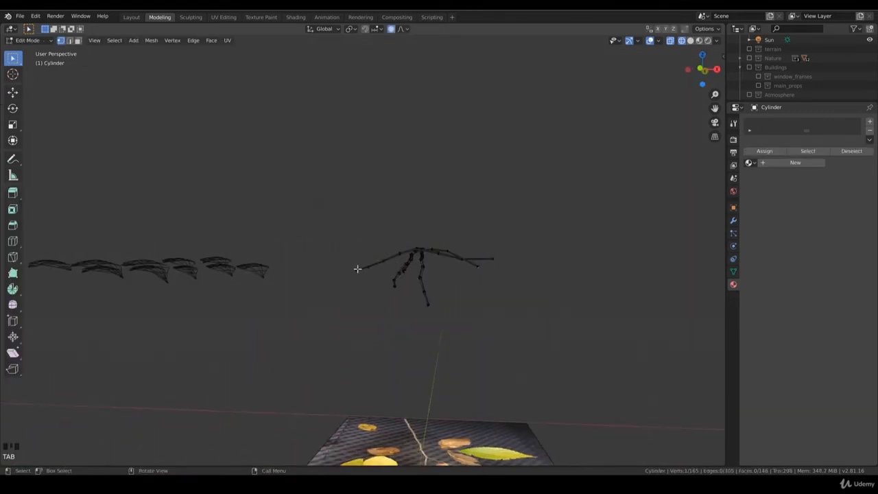
{"action": "key", "text": "r"}
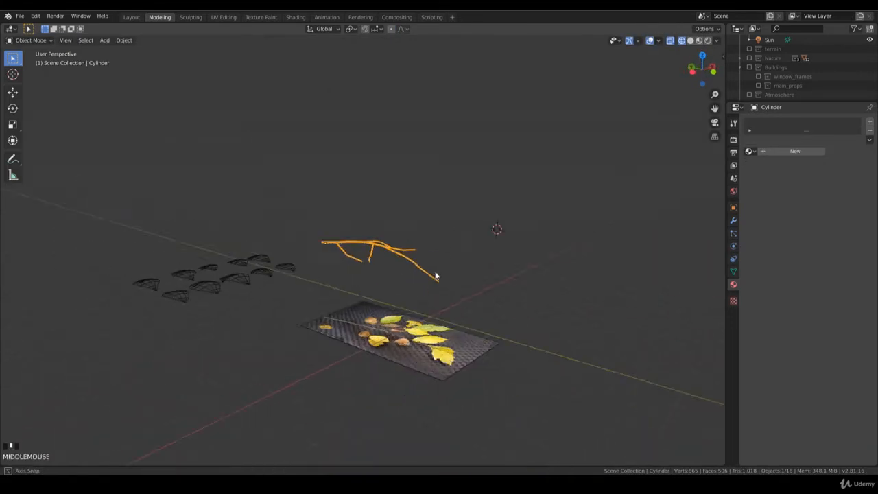
{"action": "left_click_drag", "start_coordinate": [439, 288], "coordinate": [426, 267]}
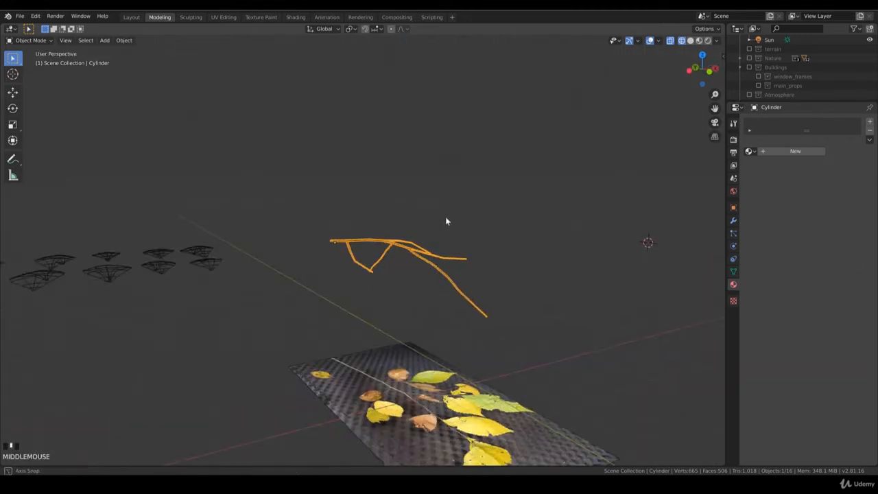
{"action": "key", "text": "Tab"}
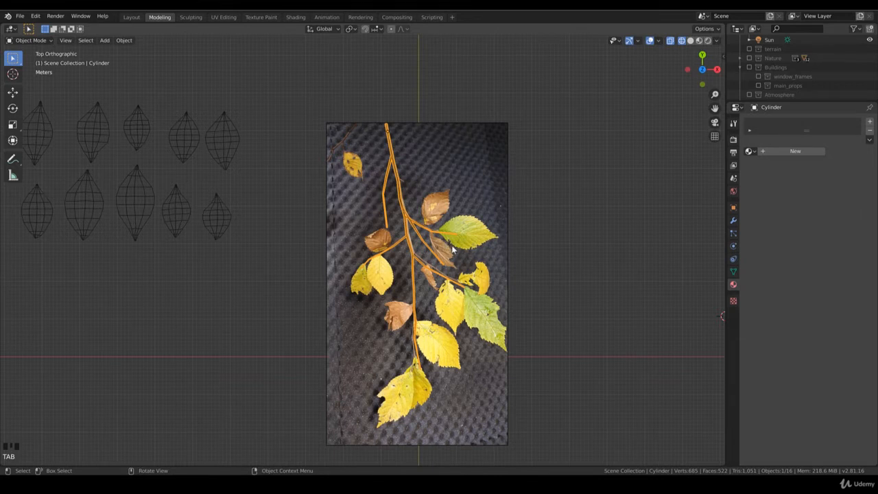
{"action": "mouse_move", "coordinate": [303, 241]}
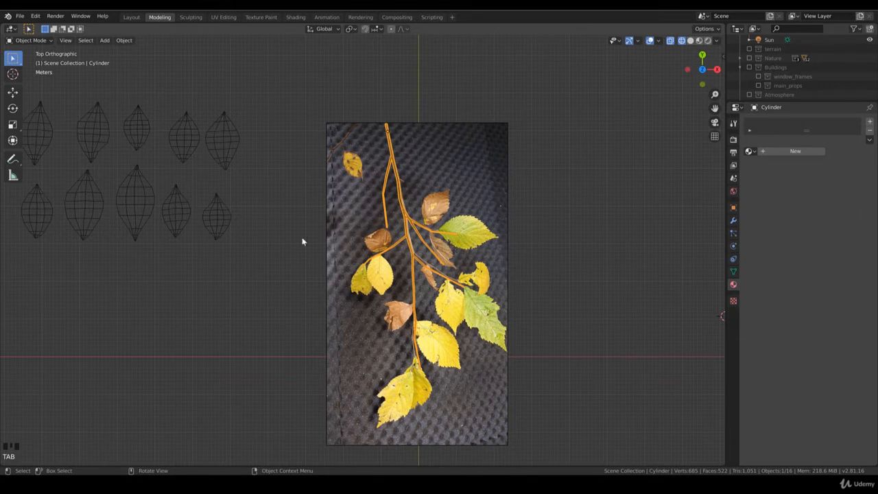
Move, rotate and reshape a grey leaf onto a branch so it covers a photo leaf.
{"action": "left_click", "coordinate": [217, 217]}
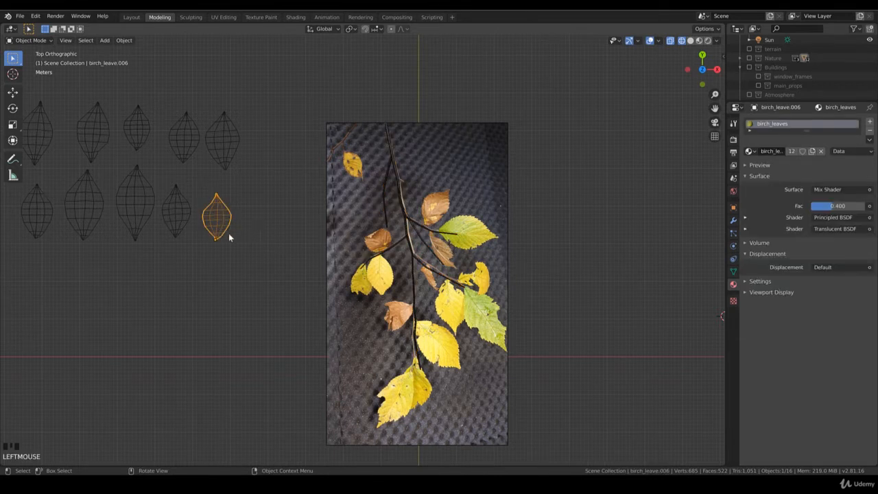
{"action": "left_click_drag", "start_coordinate": [217, 216], "coordinate": [308, 206]}
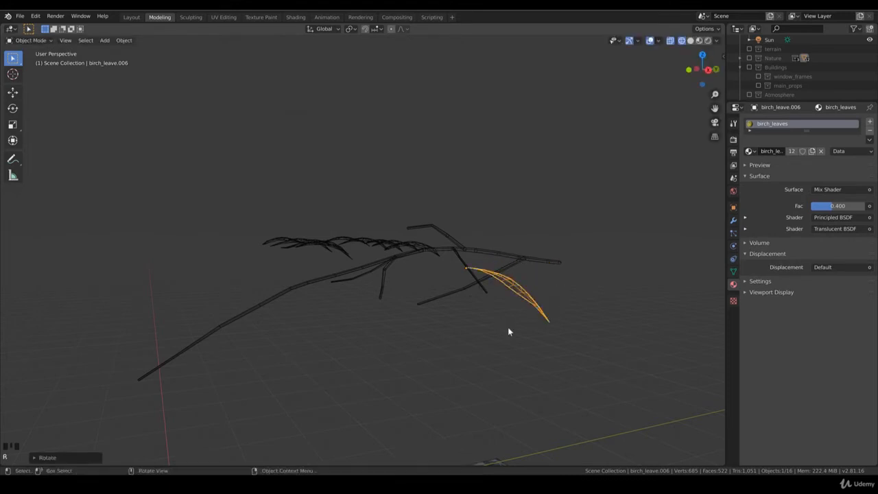
{"action": "left_click_drag", "start_coordinate": [507, 331], "coordinate": [477, 304]}
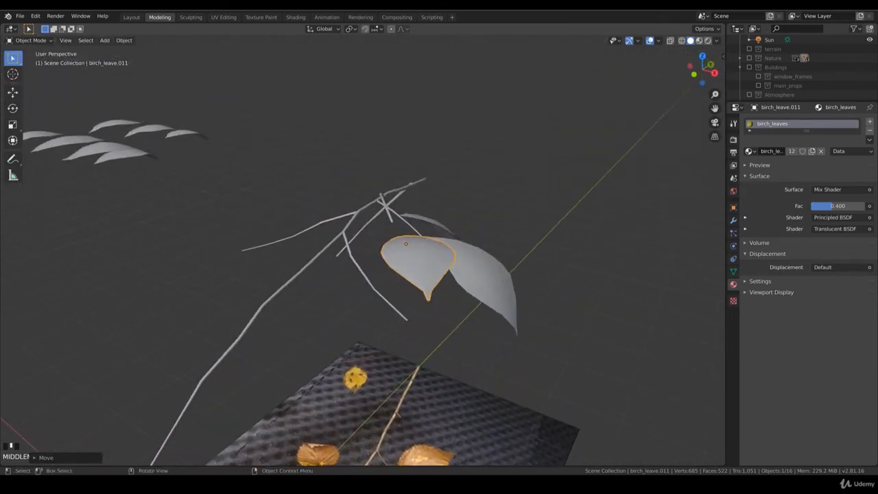
{"action": "key", "text": "r"}
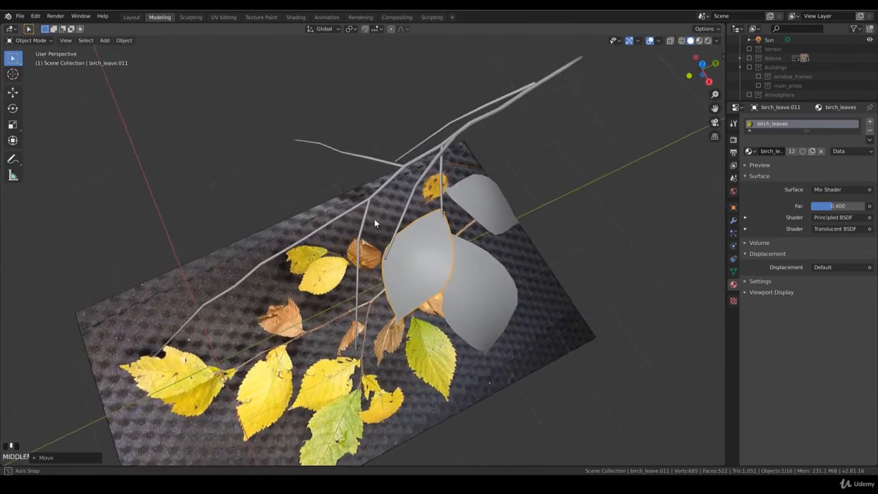
{"action": "key", "text": "r"}
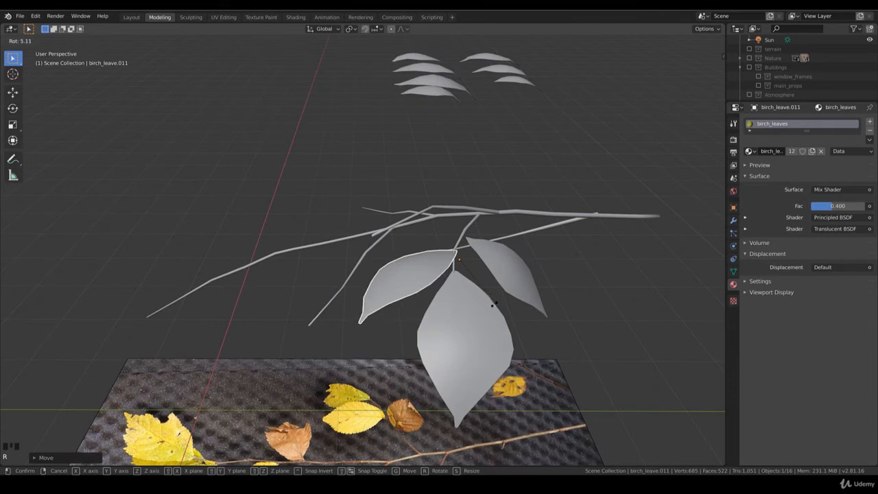
{"action": "key", "text": "Tab"}
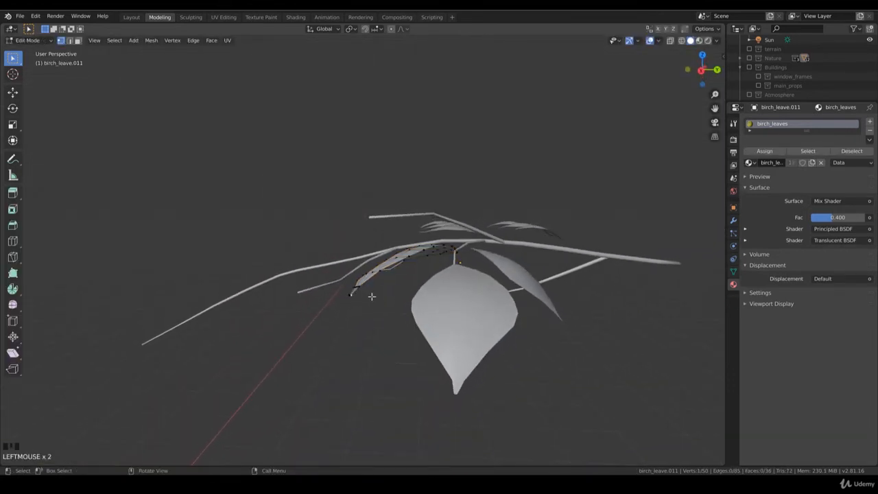
{"action": "key", "text": "g"}
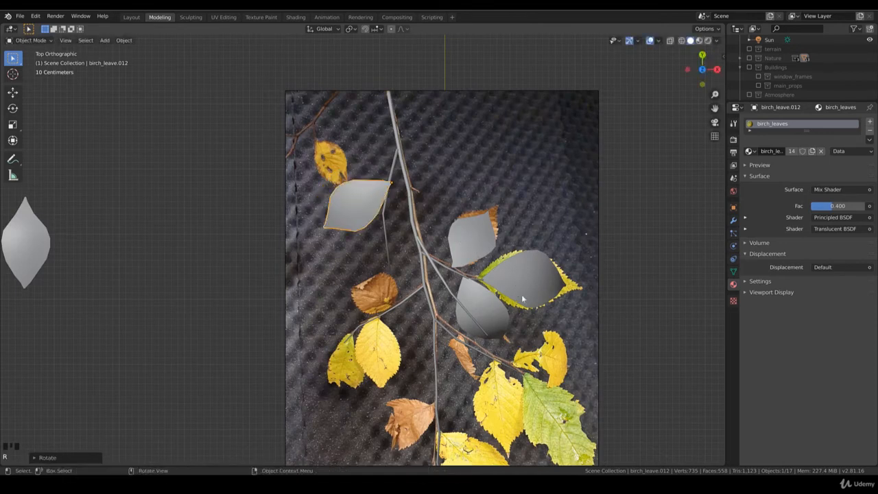
Place one more duplicated leaf over a photo leaf in top orthographic view.
{"action": "left_click_drag", "start_coordinate": [439, 274], "coordinate": [467, 233]}
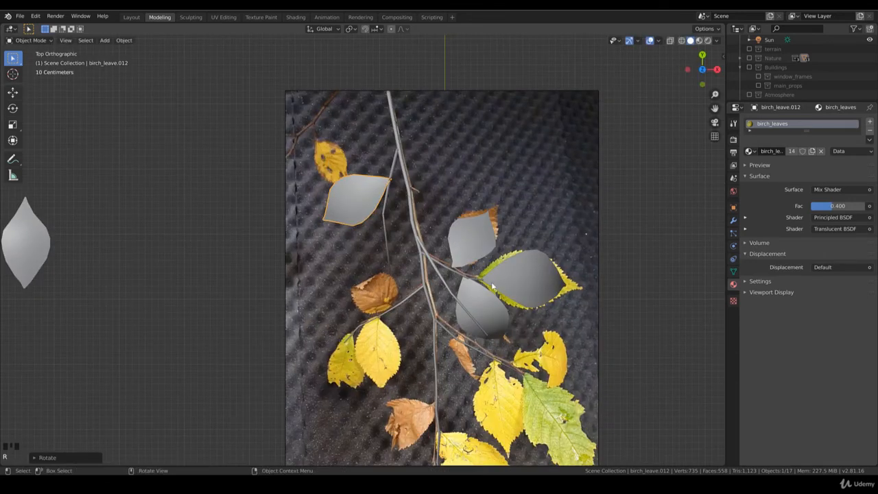
{"action": "mouse_move", "coordinate": [495, 395]}
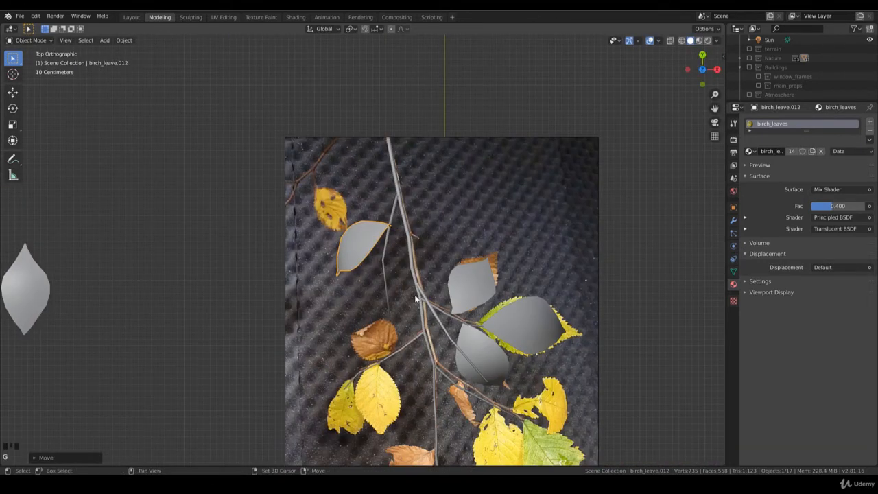
{"action": "scroll", "scroll_direction": "down", "scroll_amount": 3}
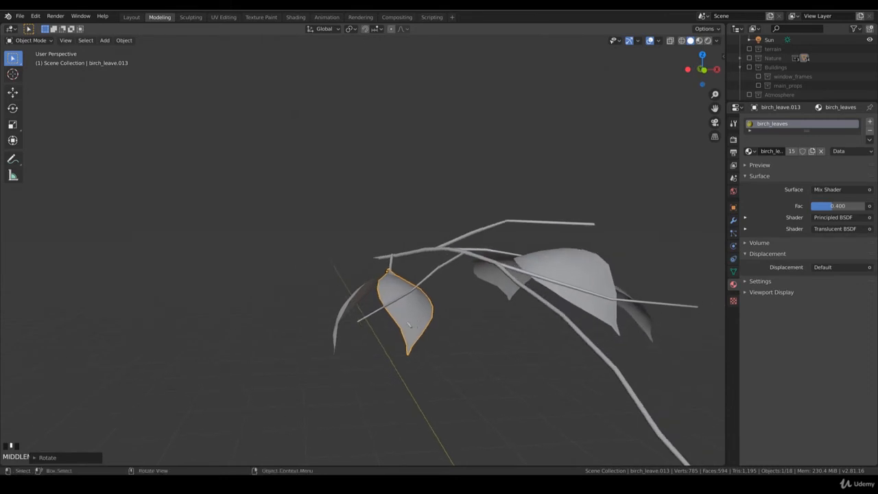
{"action": "key", "text": "r"}
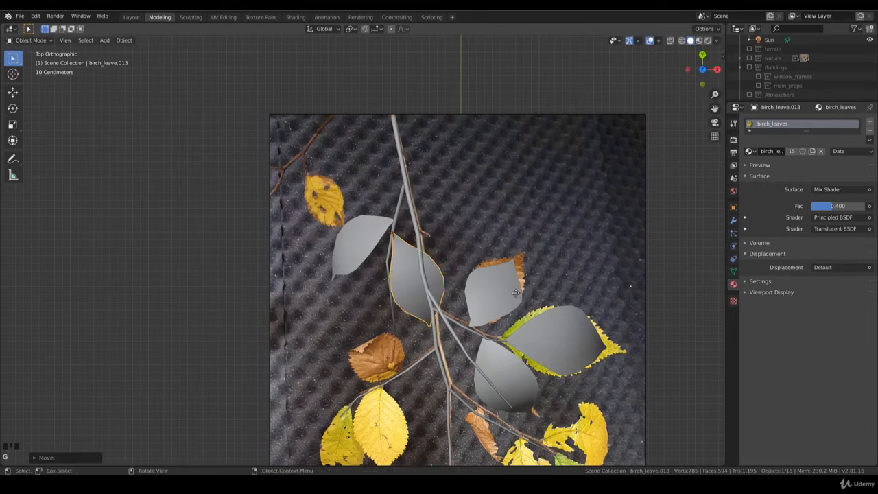
Grab and move leaf geometry to place more grey leaves along the upper branches.
{"action": "key", "text": "g"}
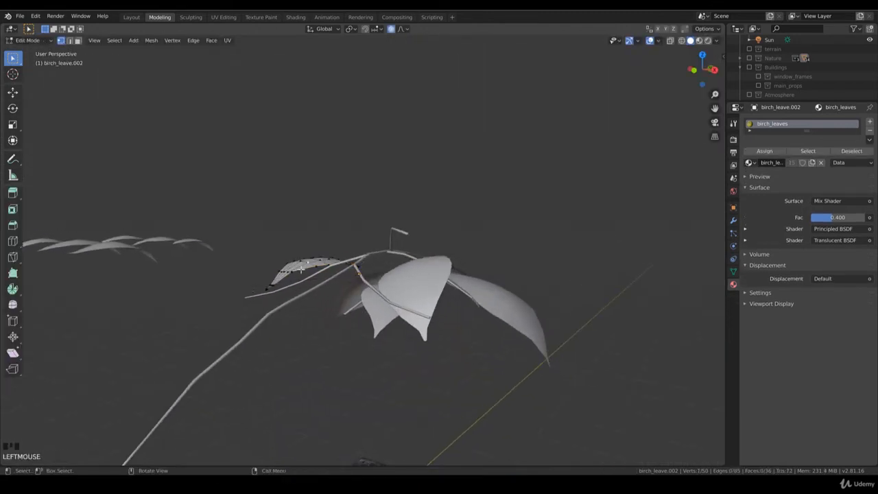
{"action": "key", "text": "g"}
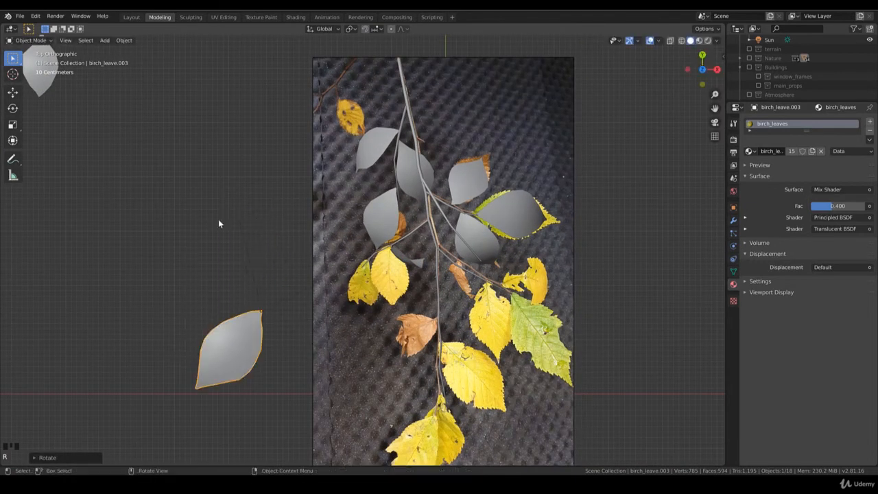
Scale the spare leaf and fit it among the leaves on the lower-left branches, checking its angle.
{"action": "scroll", "scroll_direction": "down", "scroll_amount": 3}
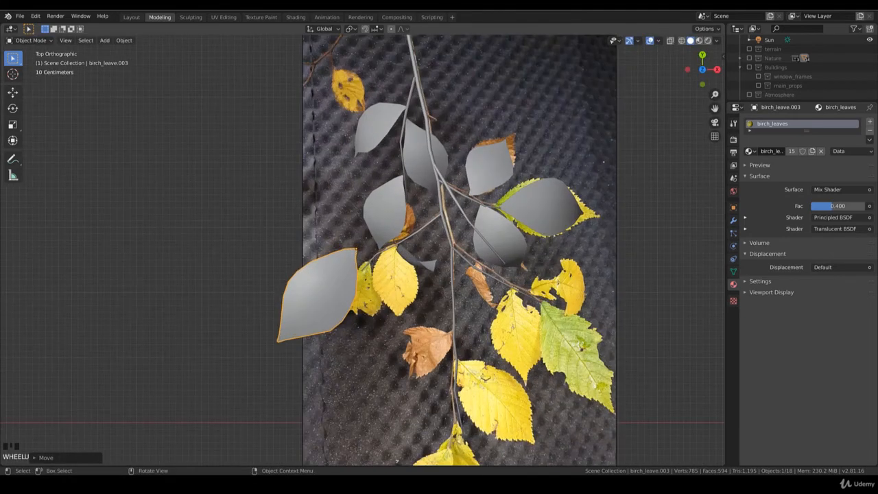
{"action": "key", "text": "s"}
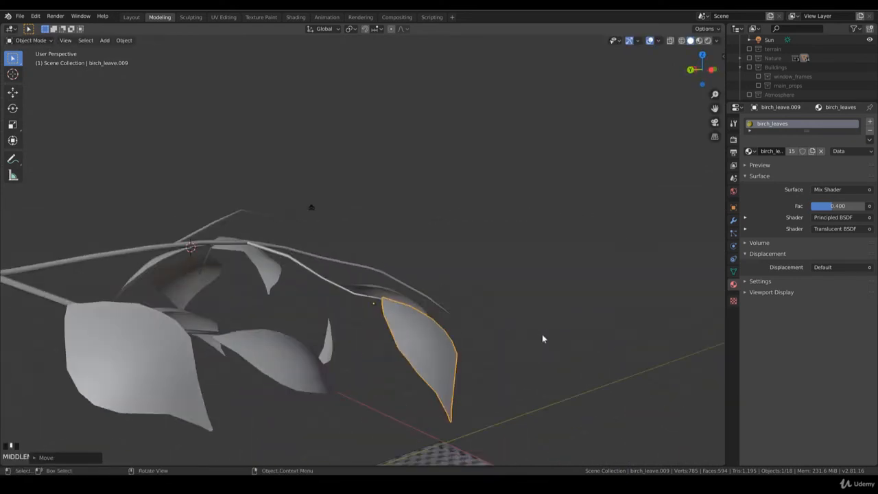
{"action": "key", "text": "KP_7"}
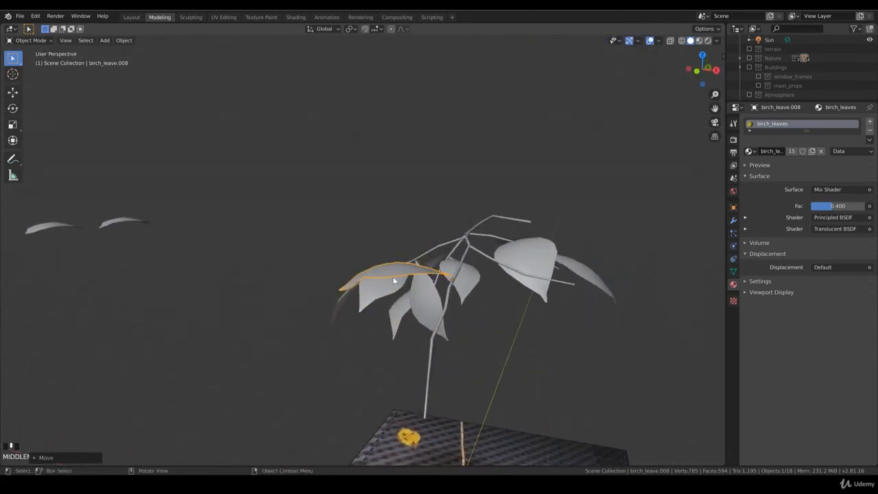
{"action": "left_click_drag", "start_coordinate": [395, 280], "coordinate": [403, 308]}
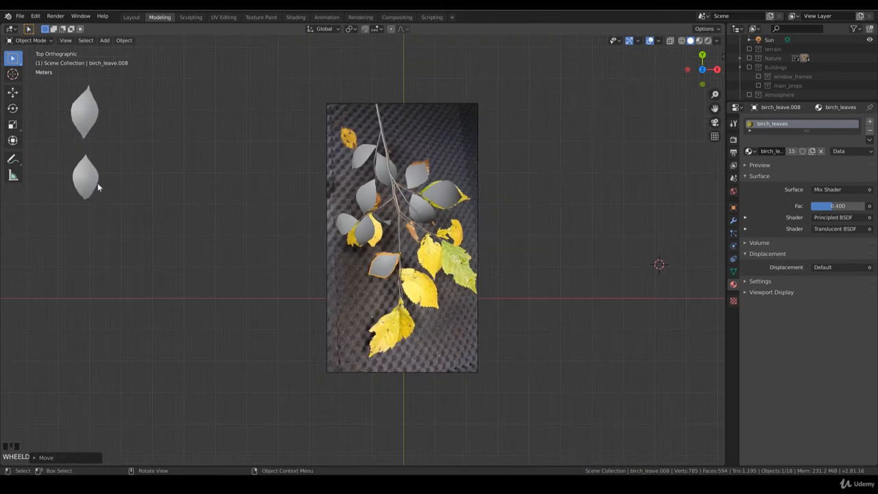
Rotate additional leaves in top view so they cover the remaining photo leaves on the lower branches.
{"action": "key", "text": "r"}
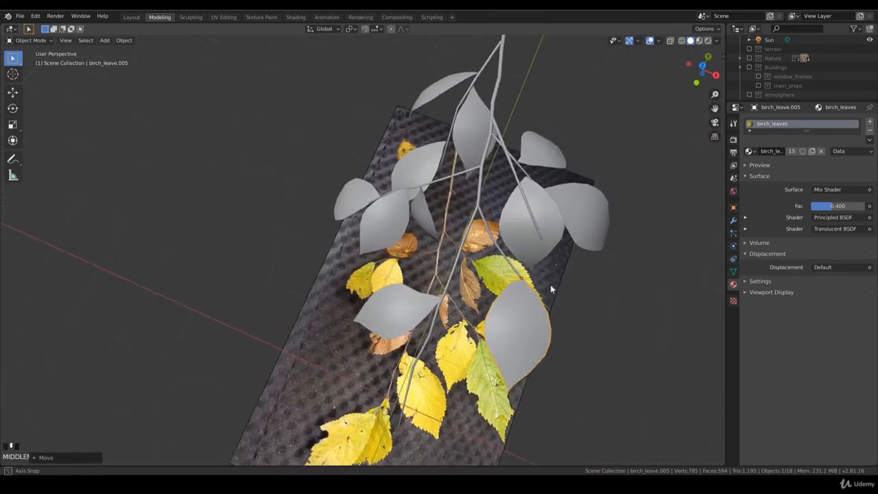
{"action": "key", "text": "r"}
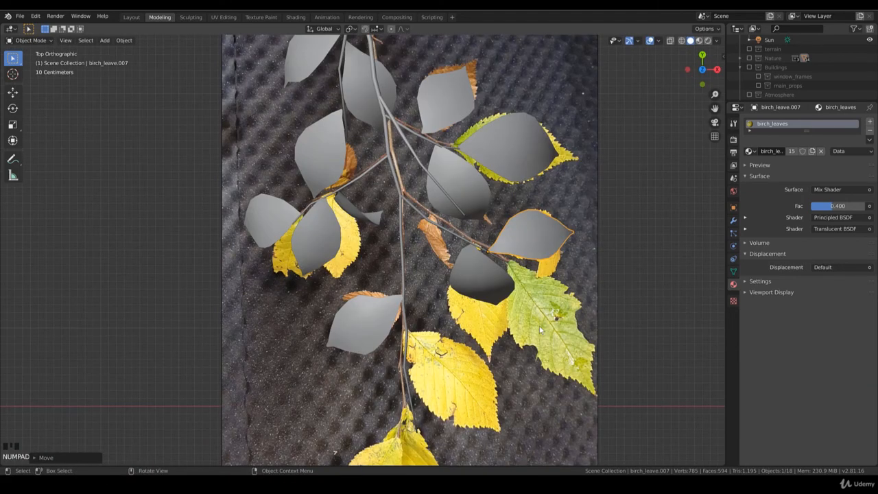
{"action": "left_click", "coordinate": [473, 194]}
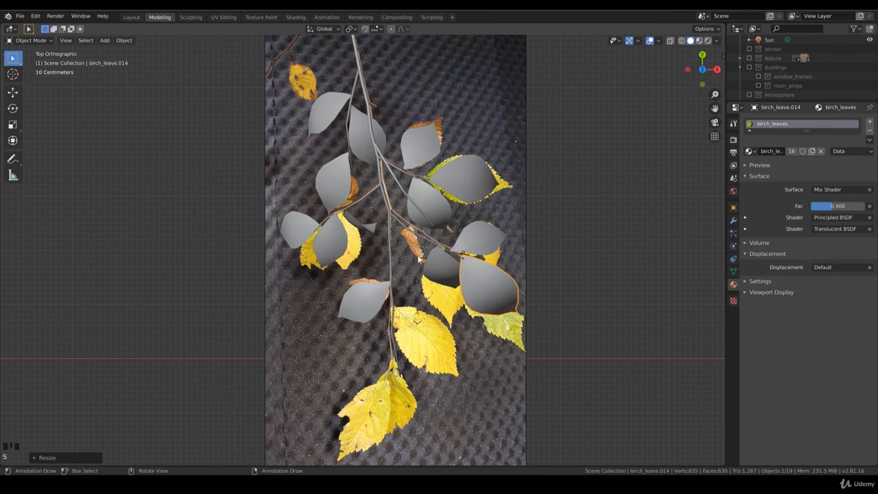
{"action": "mouse_move", "coordinate": [411, 269]}
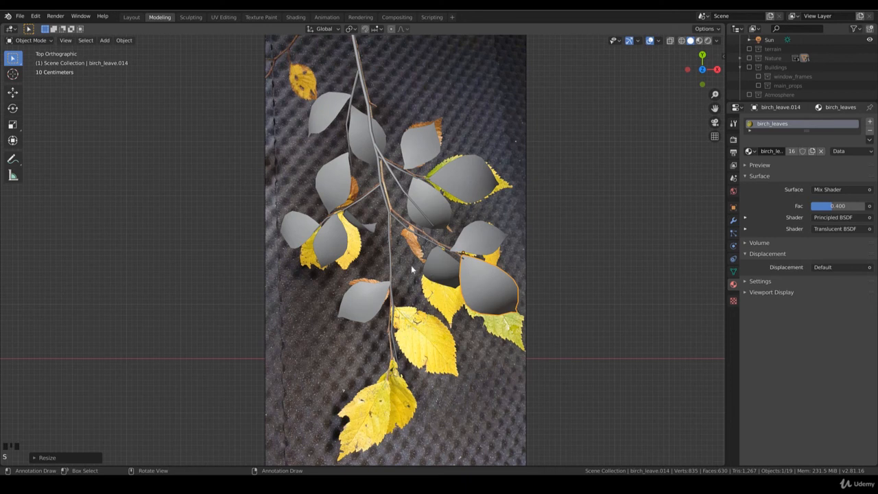
{"action": "mouse_move", "coordinate": [409, 329]}
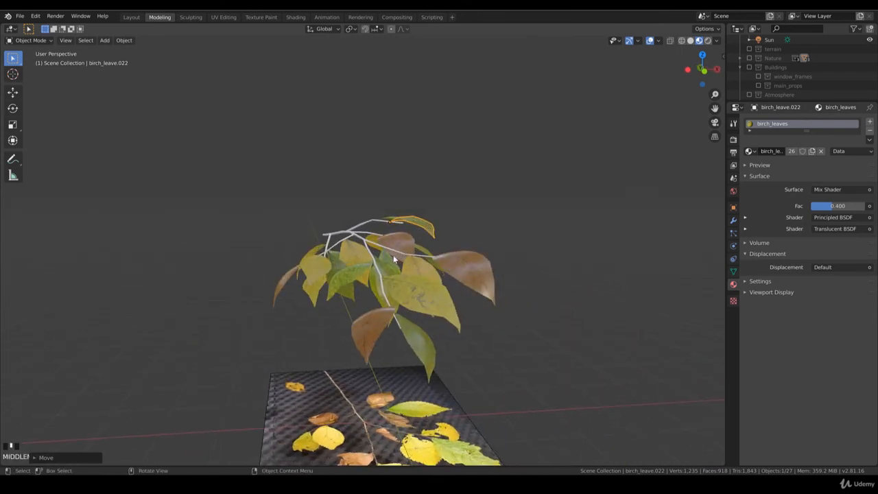
Select the textured twig and orbit around it to show the autumn-coloured leaves.
{"action": "left_click", "coordinate": [376, 247]}
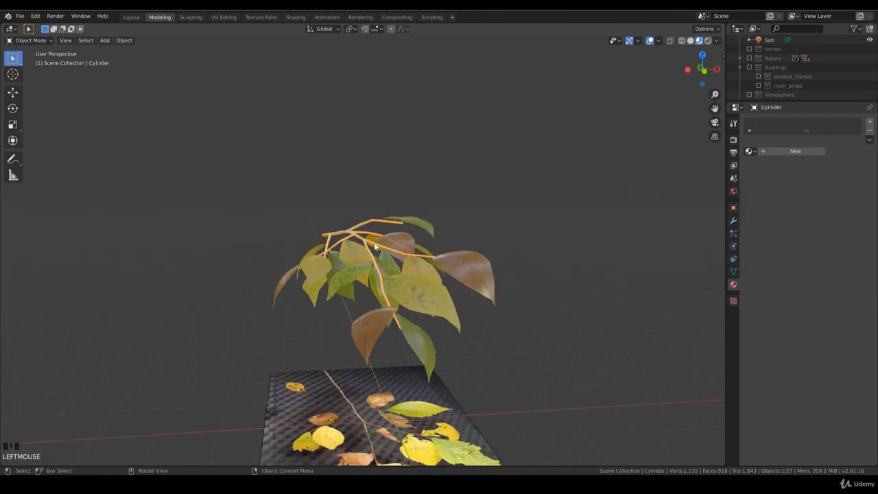
{"action": "left_click_drag", "start_coordinate": [378, 247], "coordinate": [418, 272]}
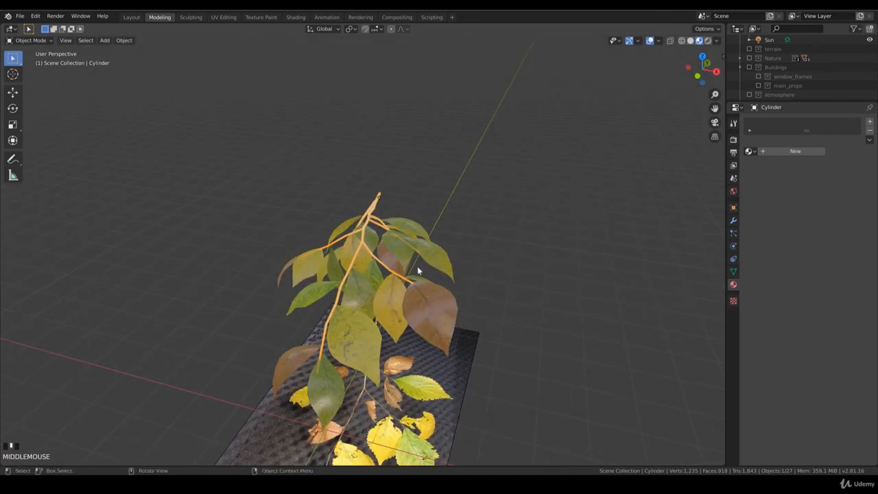